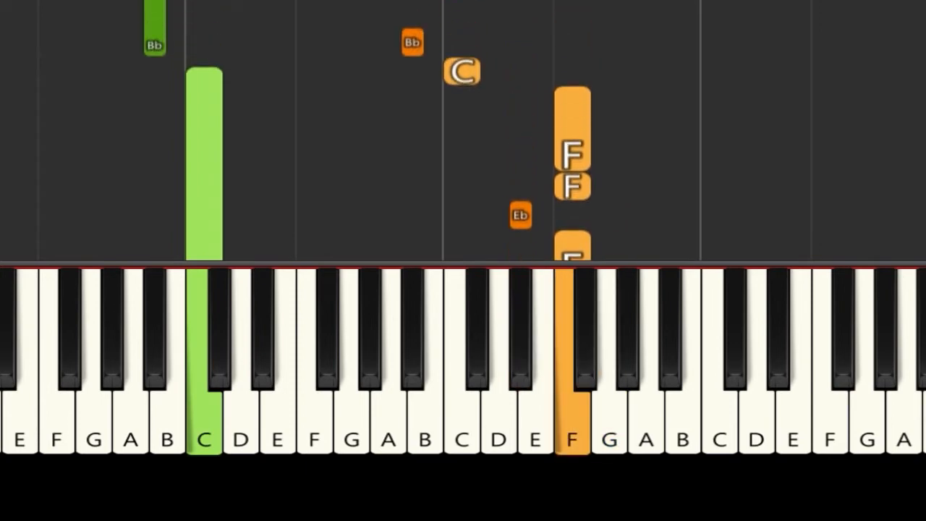
{"action": "scroll", "scroll_direction": "down", "scroll_amount": 3}
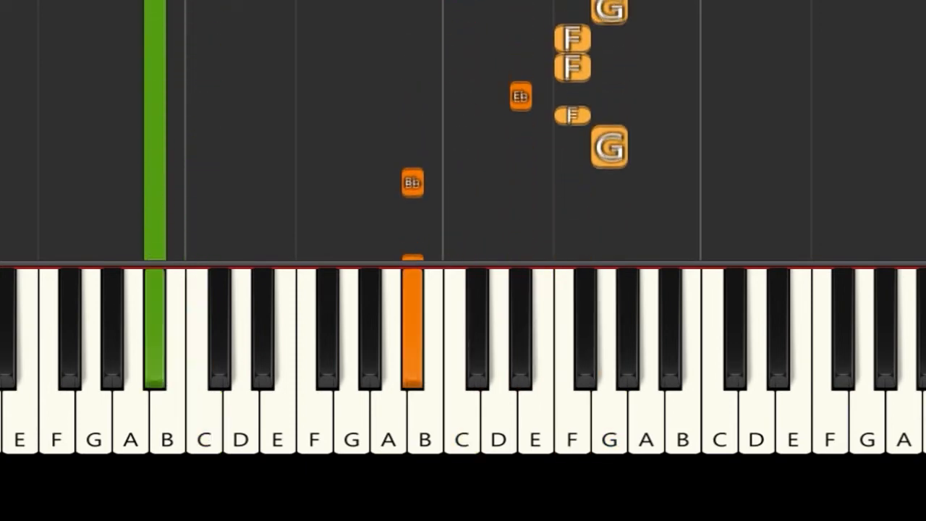